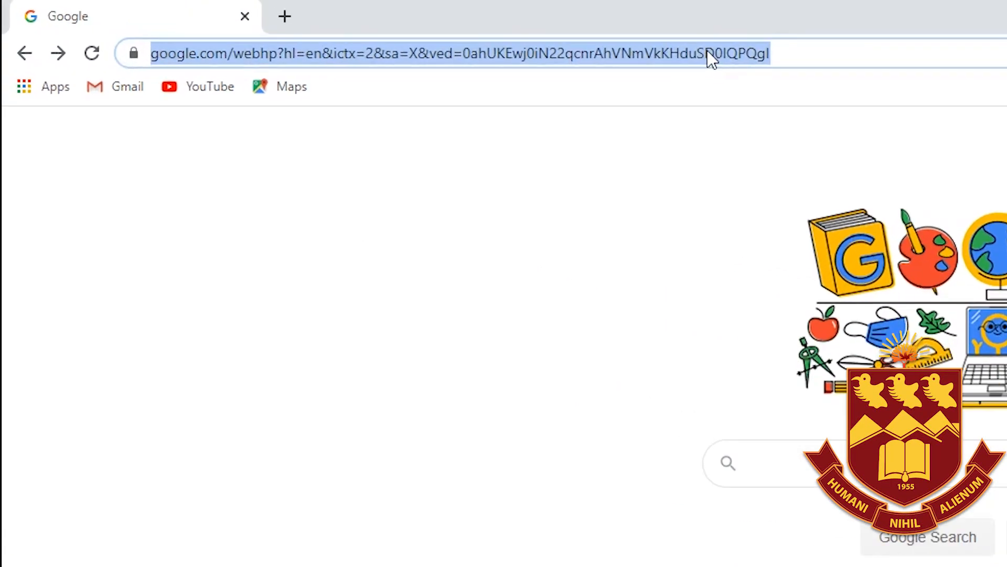
# Search Google for 'Google Classroom' and go to the Google Classroom site from the results.
pyautogui.write('Google Classroom')
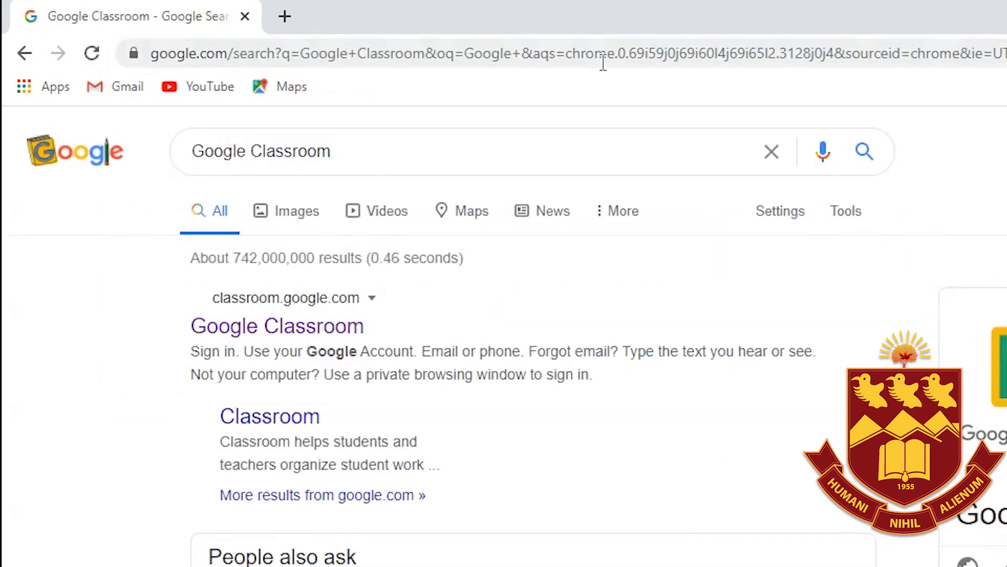
pyautogui.click(277, 325)
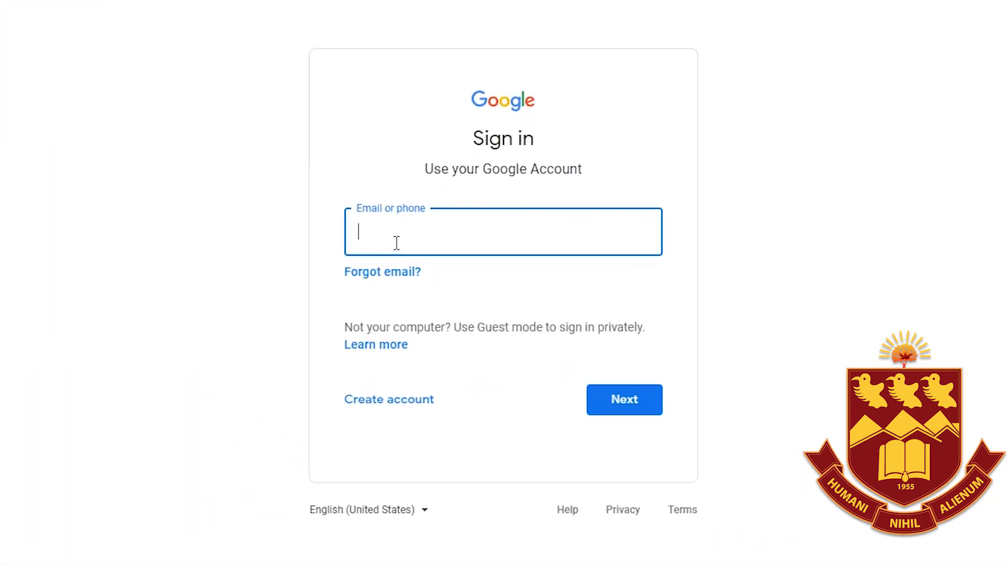
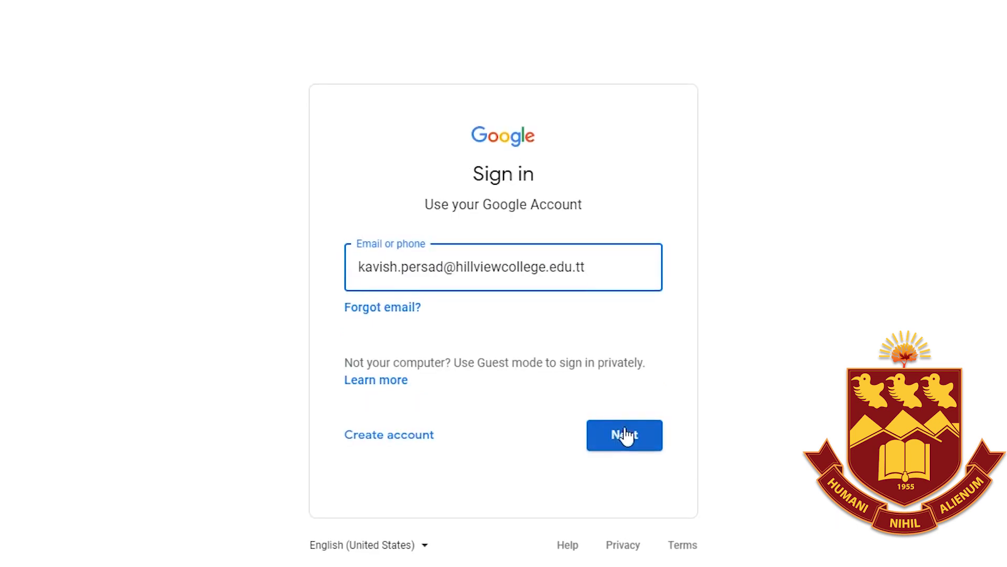
pyautogui.click(623, 435)
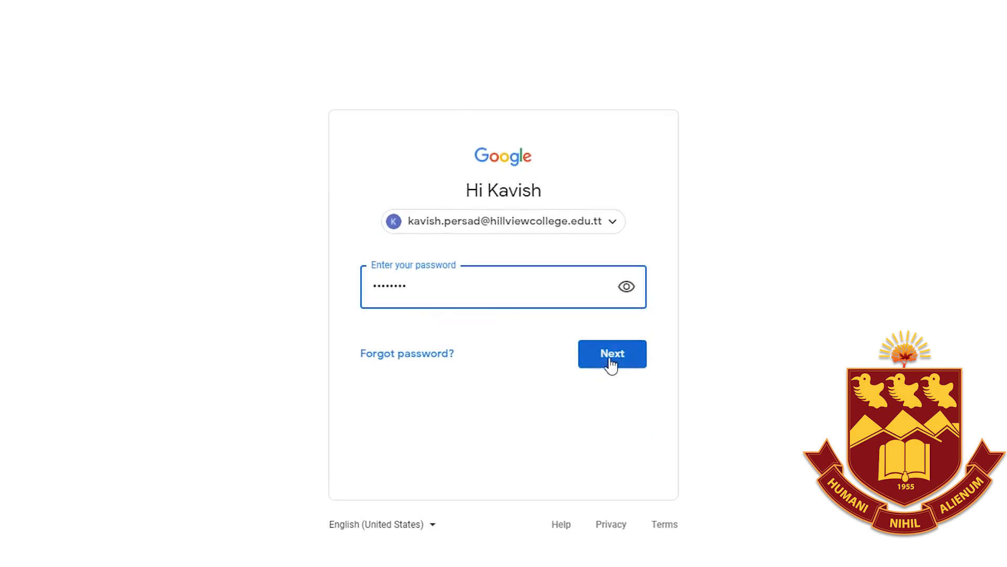
pyautogui.click(611, 354)
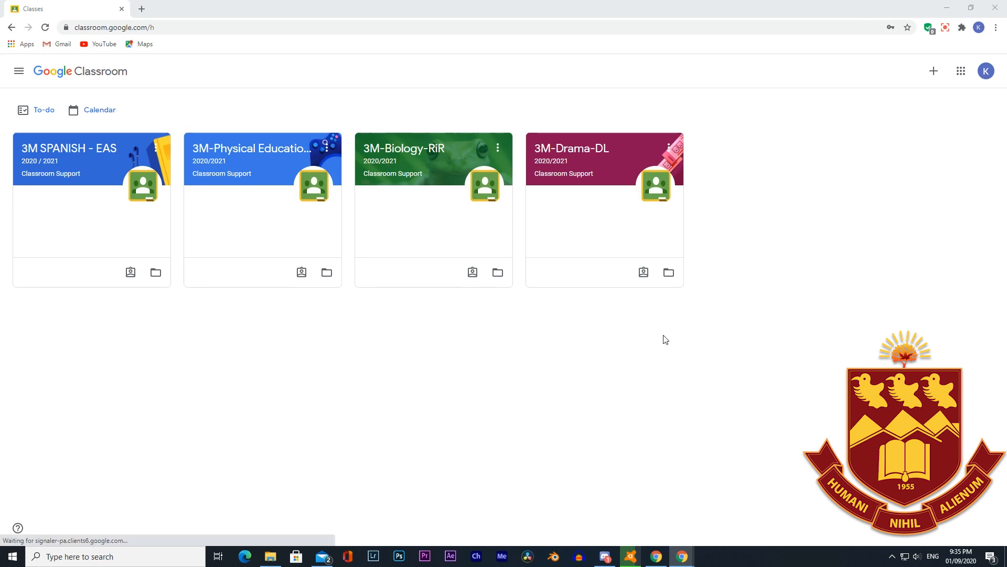
pyautogui.moveTo(64, 185)
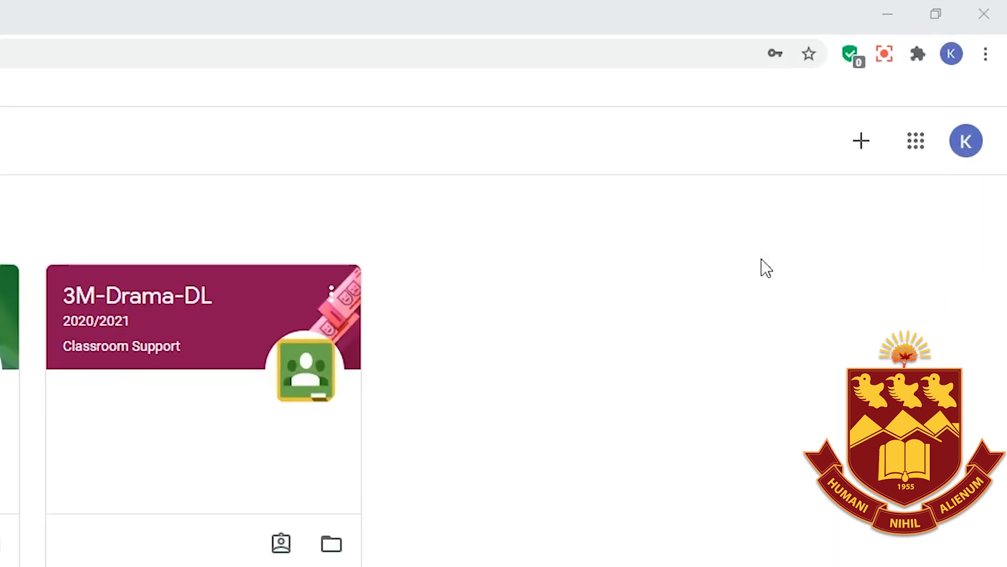
# Start joining a new class from the Classes page via the + icon.
pyautogui.click(860, 140)
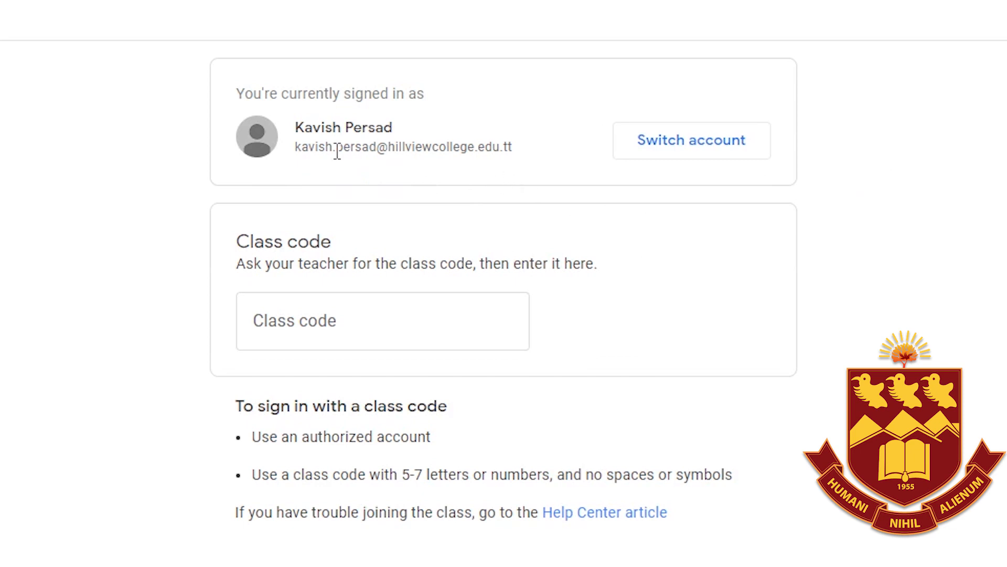
pyautogui.moveTo(490, 172)
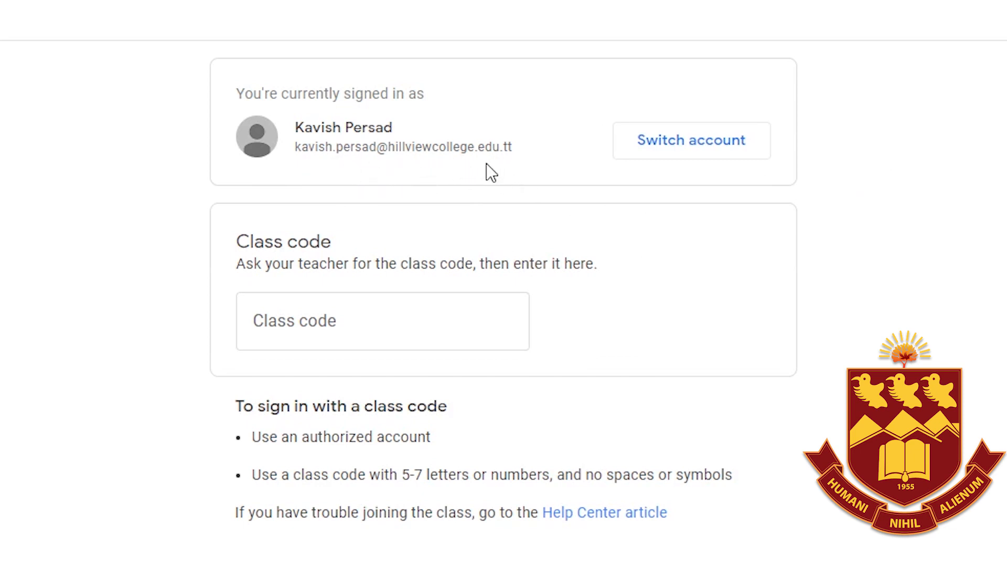
pyautogui.click(382, 321)
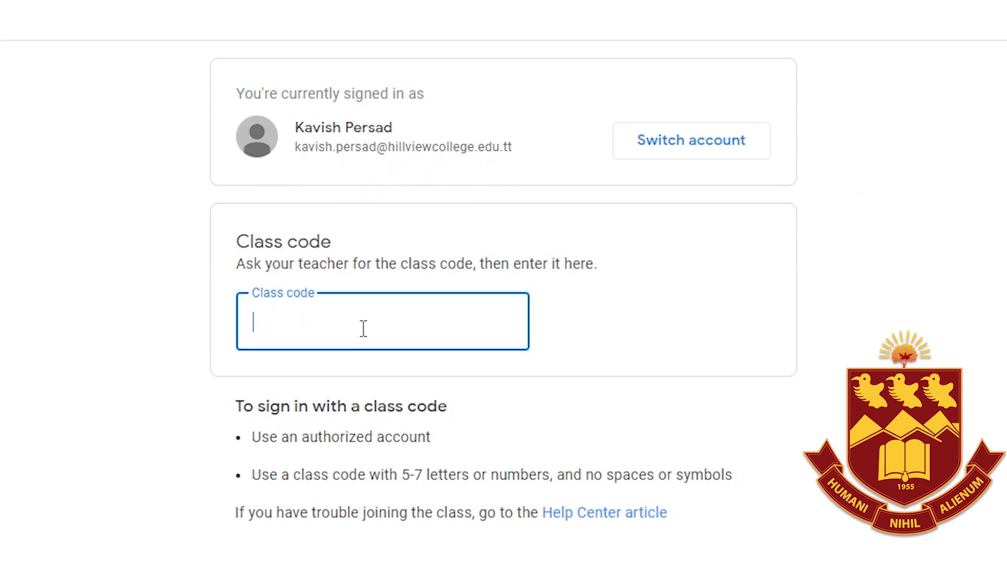
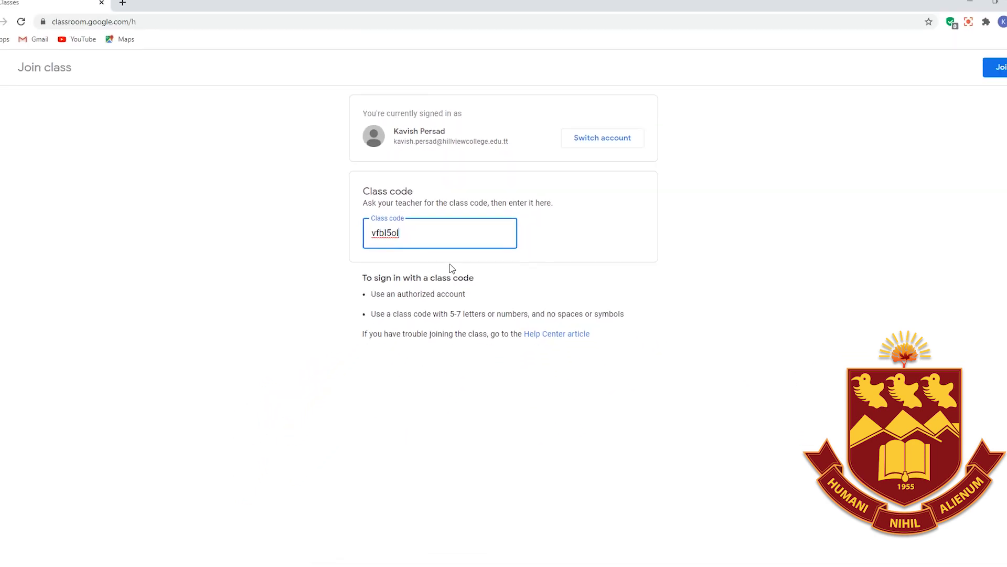
# Submit the code to join 3M-HFLE and land on its Stream page.
pyautogui.click(1001, 70)
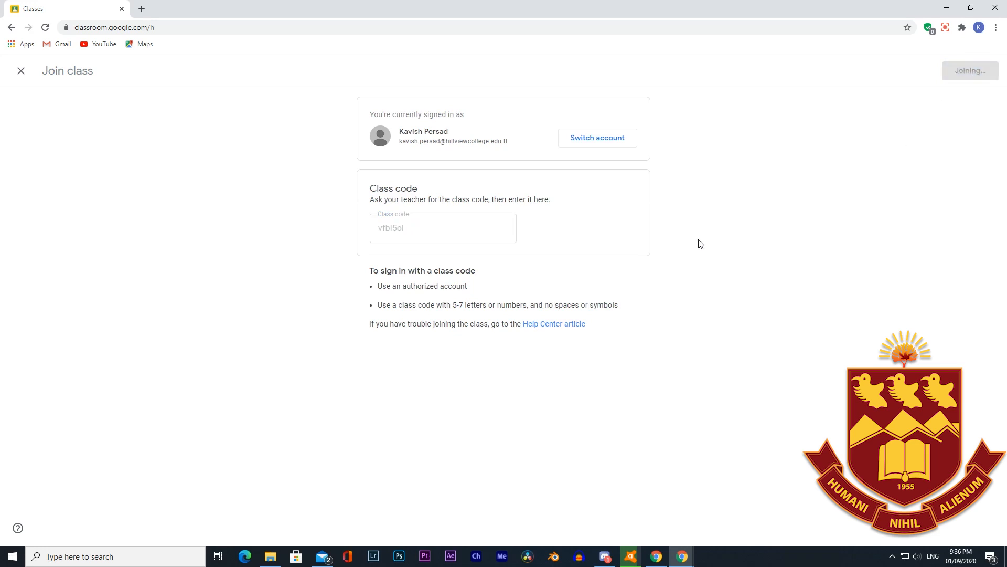
pyautogui.moveTo(557, 270)
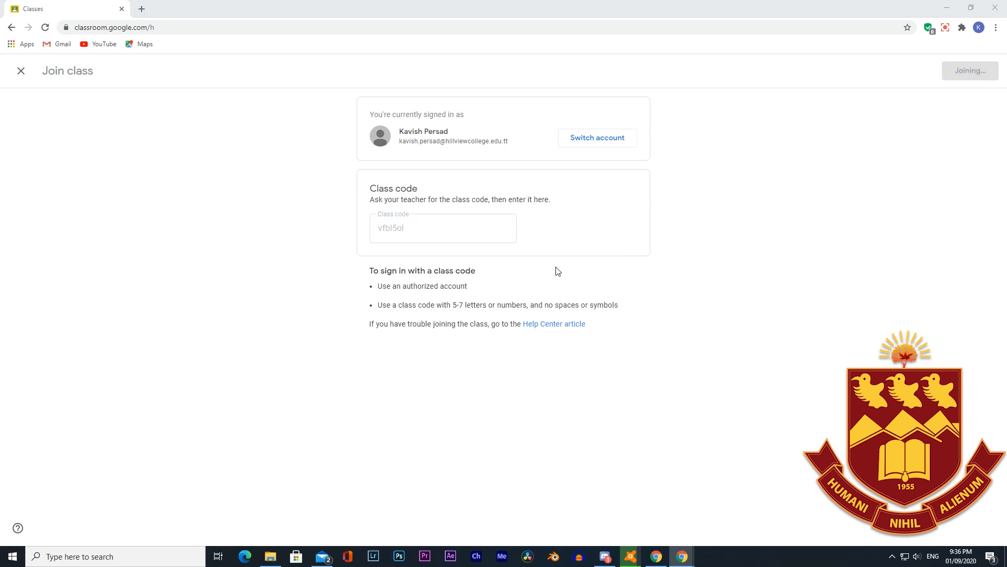
pyautogui.click(970, 70)
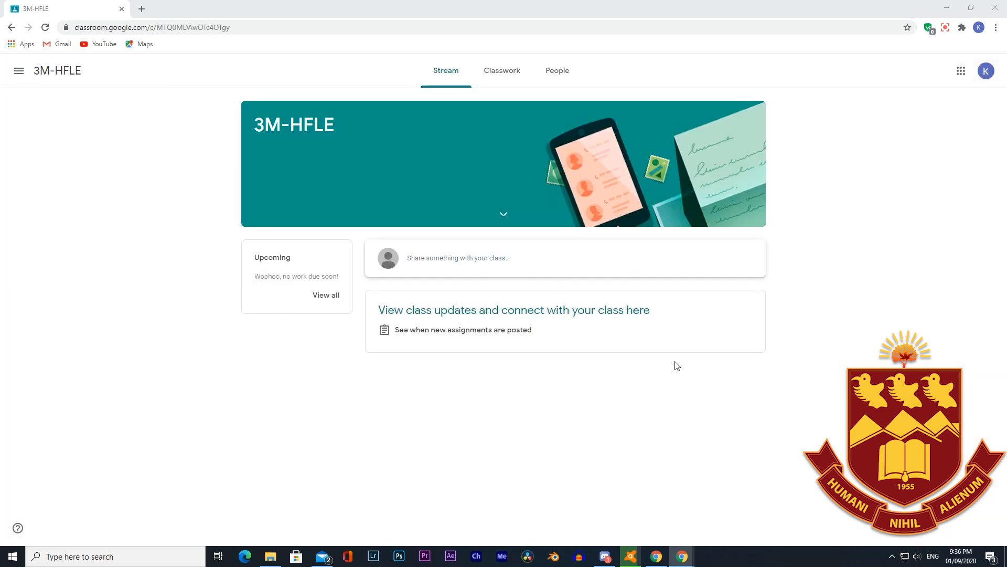
pyautogui.moveTo(485, 287)
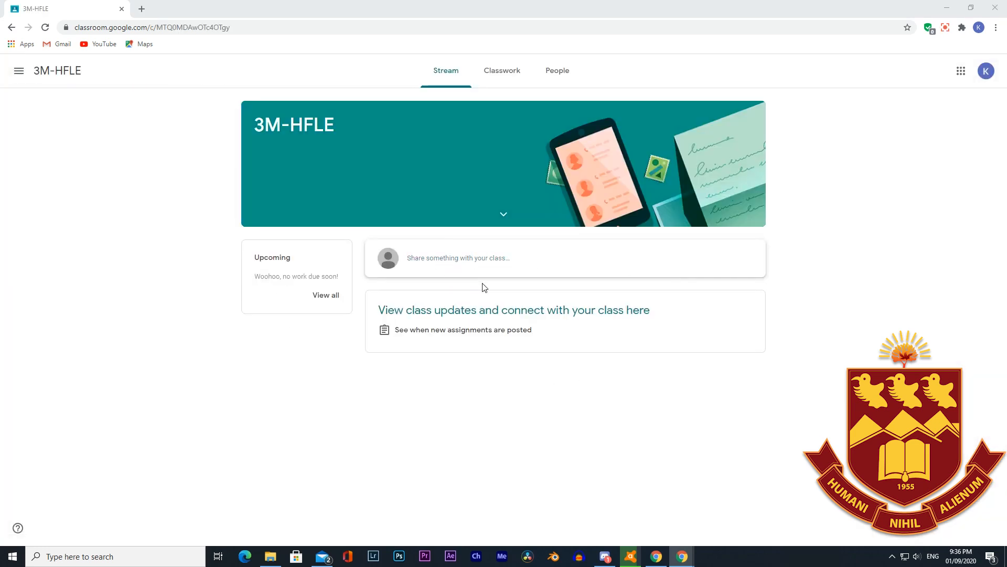